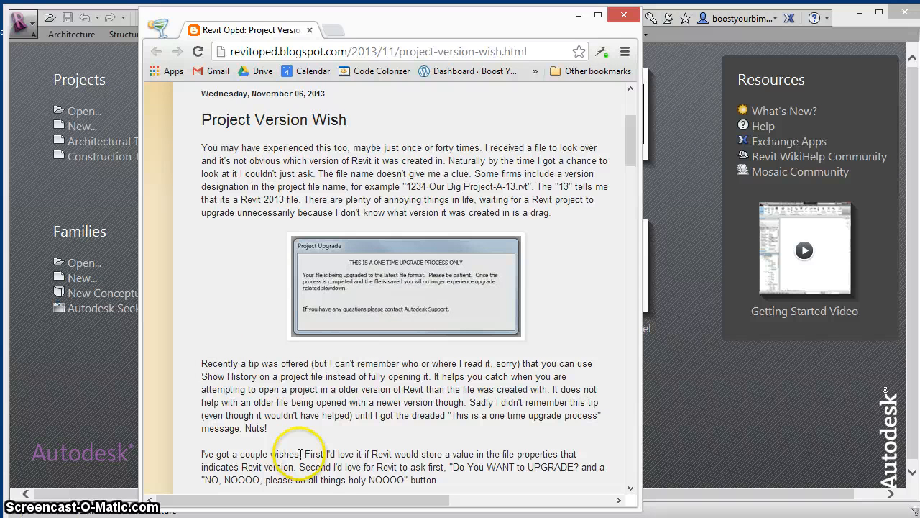
Read the Project Version Wish blog post in Chrome before returning to Version Reporter.
left_click_drag(306, 454, 299, 467)
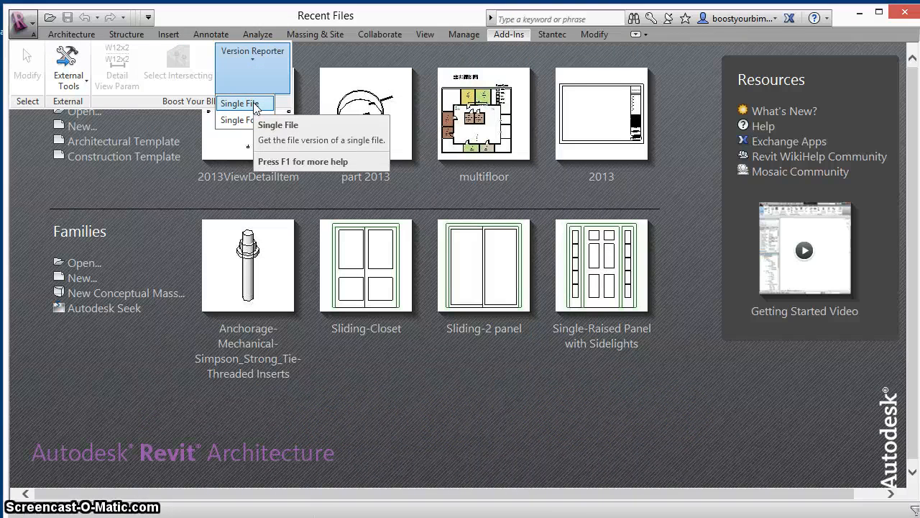
Run Version Reporter Single File and dismiss the Revit 2014 and 2012 results.
left_click(240, 103)
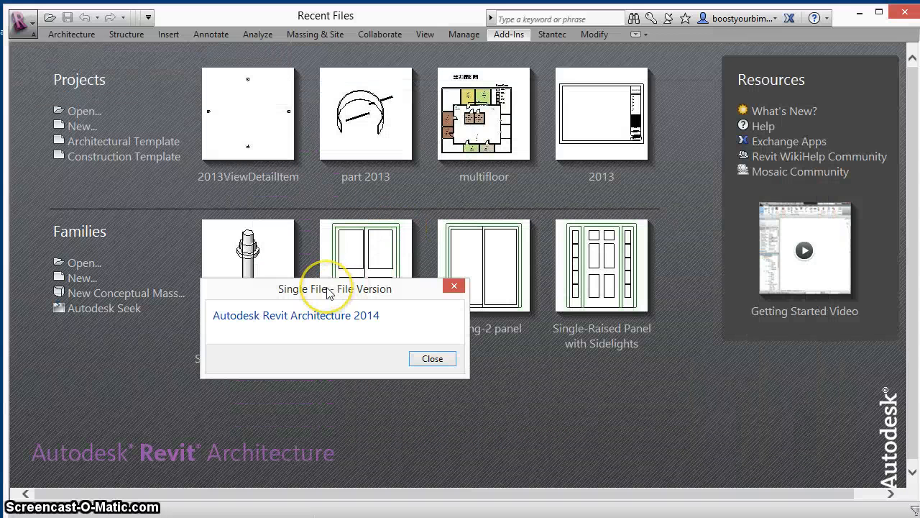
mouse_move(47, 25)
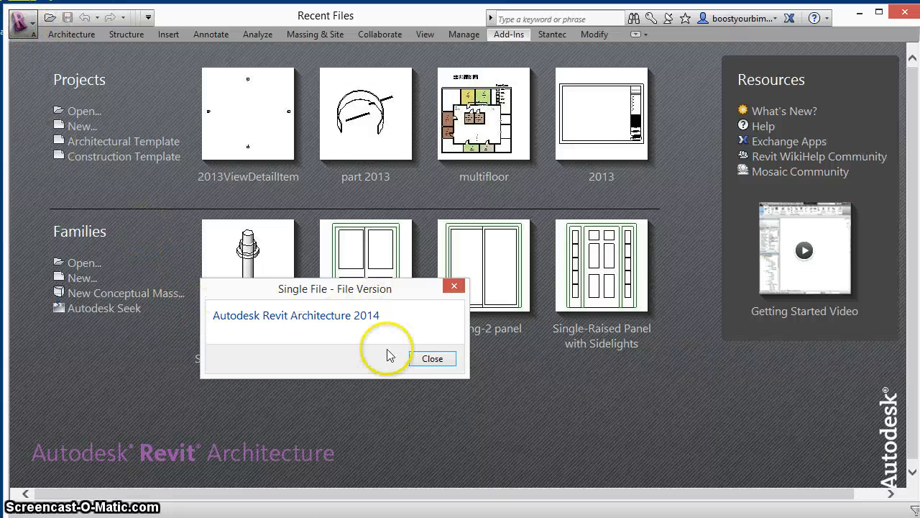
left_click(432, 358)
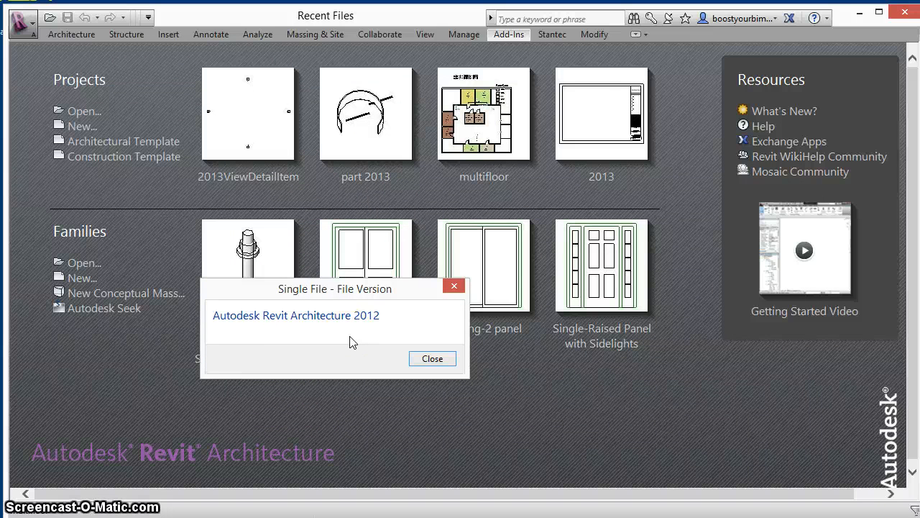
left_click(432, 358)
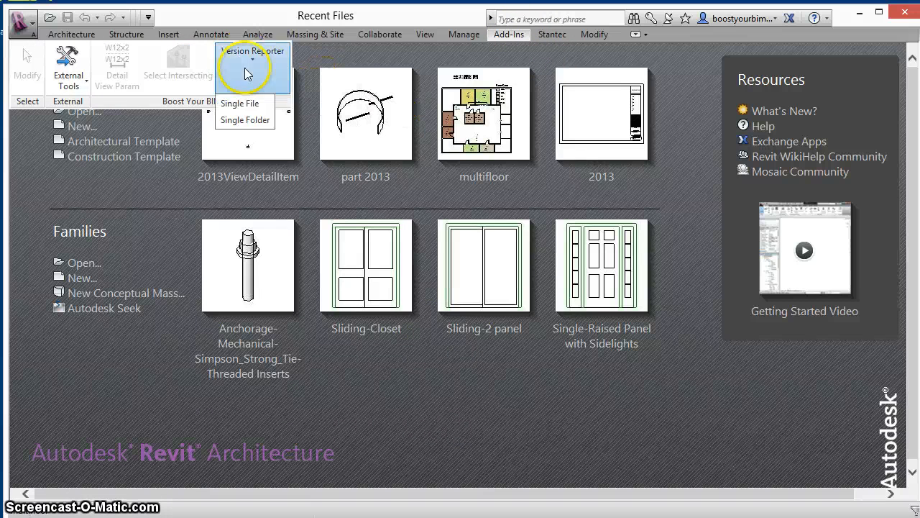
Run the Single Folder report and scroll through Revit Version Report.csv in Notepad++.
left_click(245, 119)
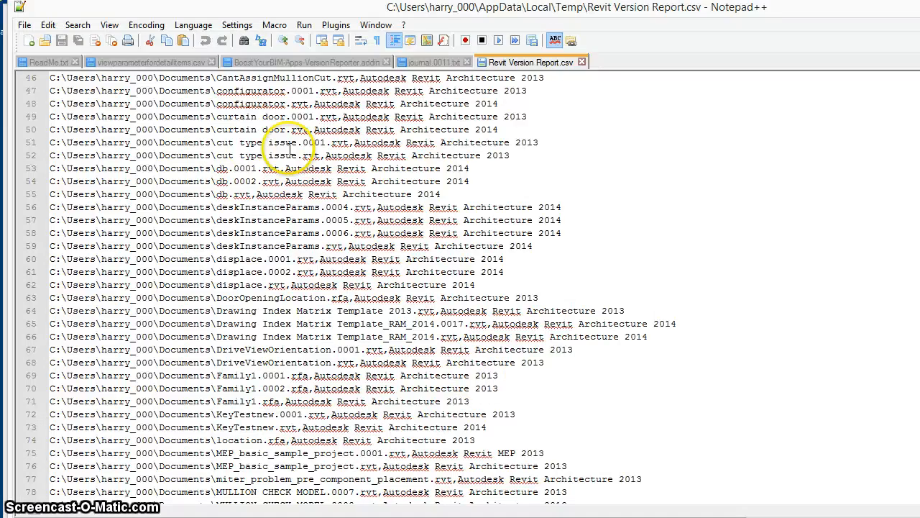
left_click(745, 166)
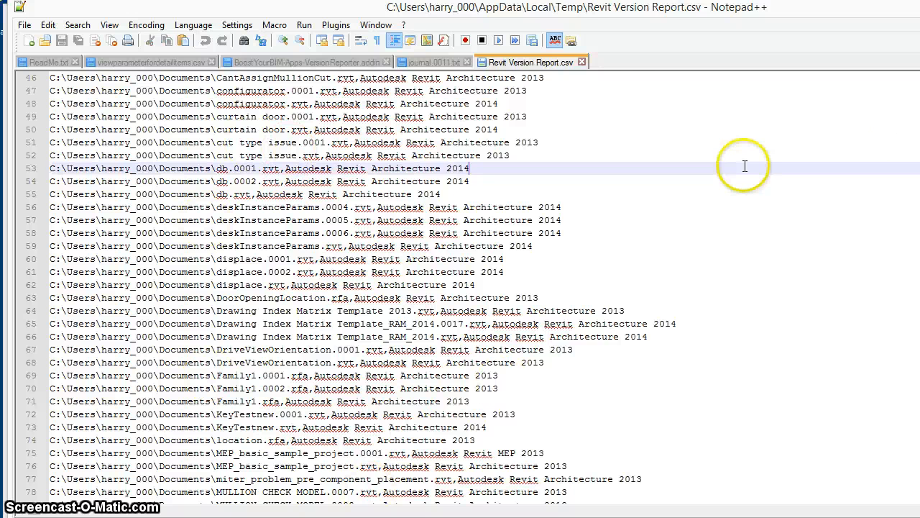
scroll("down", 3)
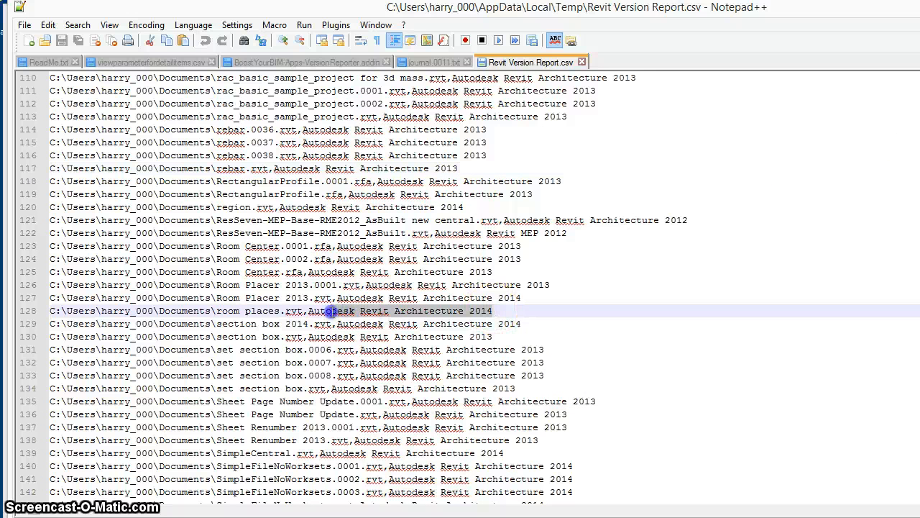
scroll("down", 3)
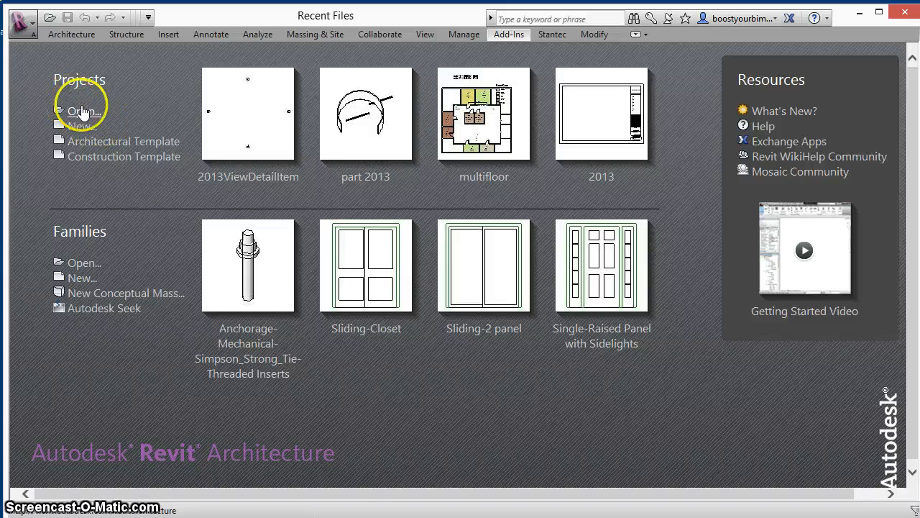
Open rac_advanced_sample_project.rvt from the Samples folder.
left_click(84, 111)
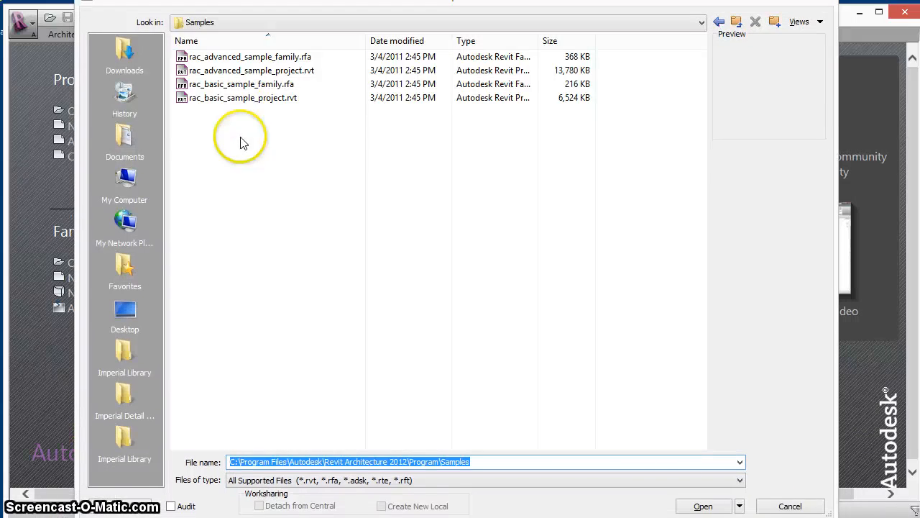
left_click(248, 70)
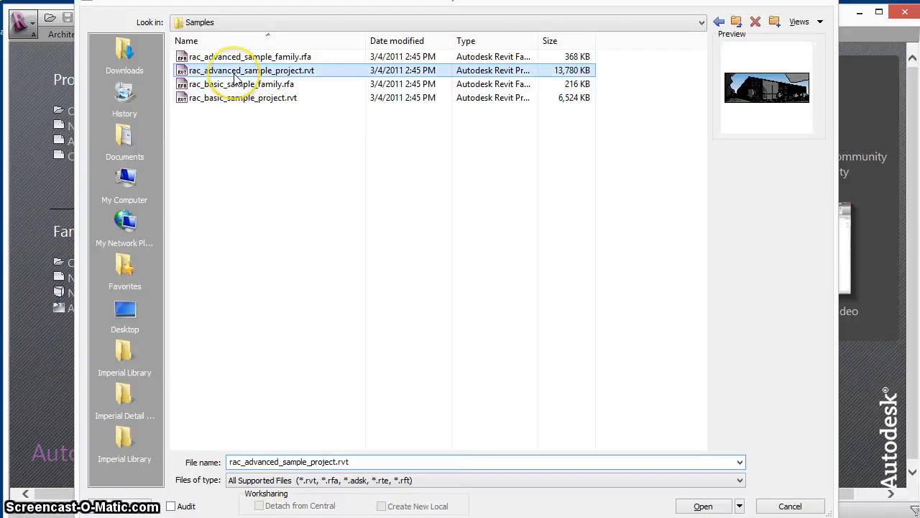
left_click(703, 505)
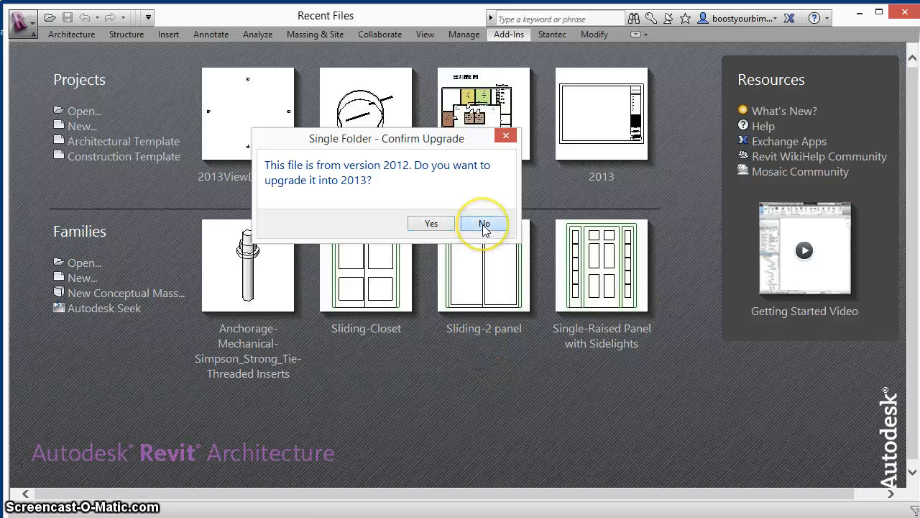
Answer No to the first 2012-to-2013 upgrade prompt, then Yes to the next.
left_click(484, 223)
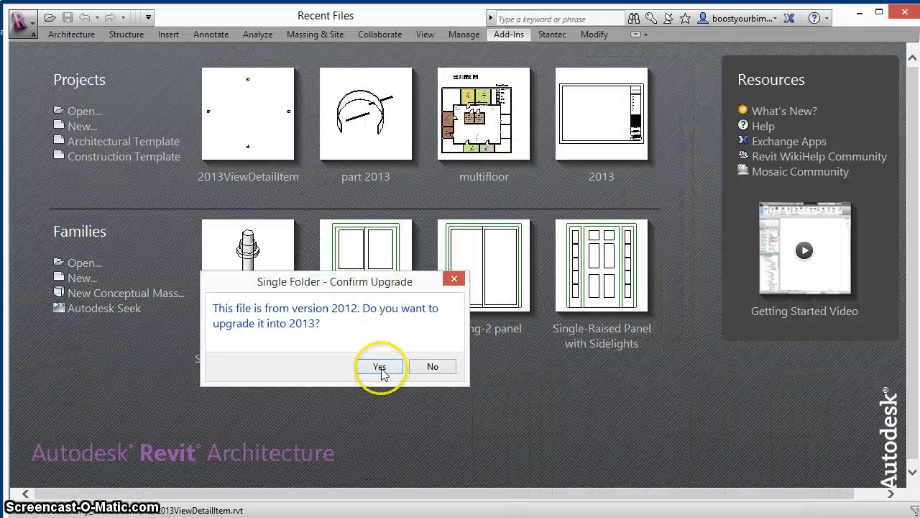
left_click(379, 367)
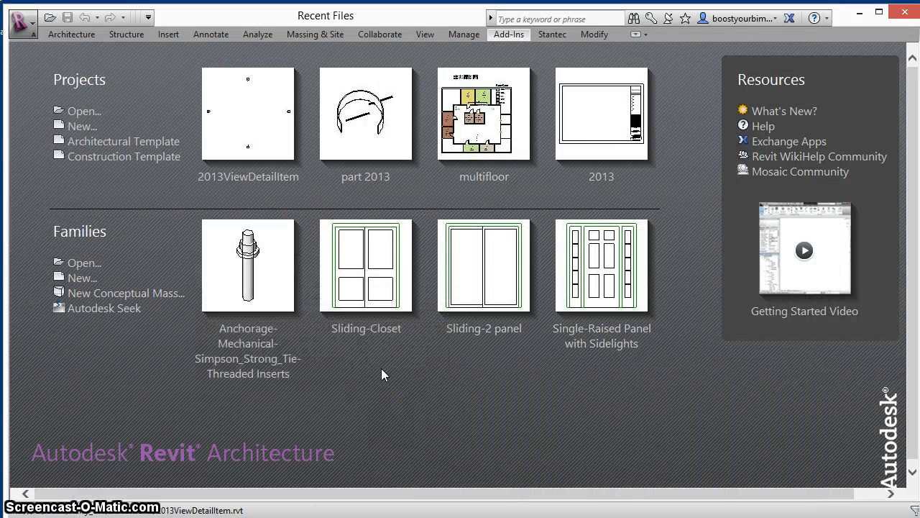